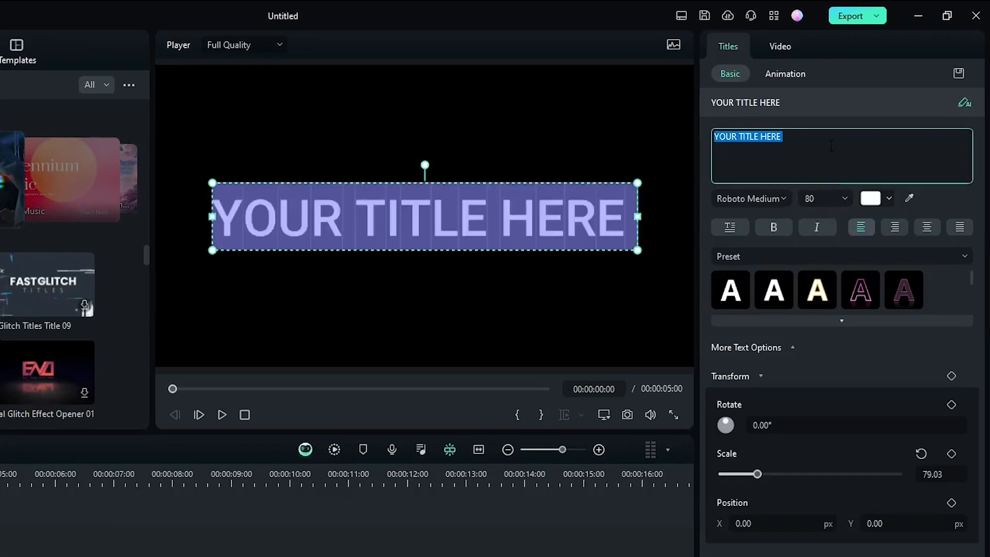
# Retype the title as MAHMUD and choose the Komika Axis font from the 'komi' search.
pyautogui.write('MAHMUD')
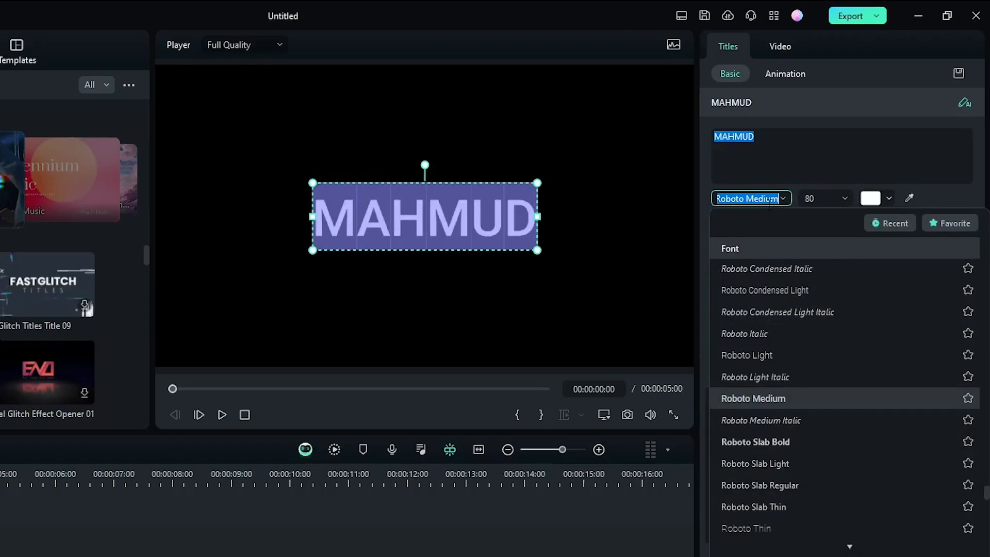
pyautogui.write('komi')
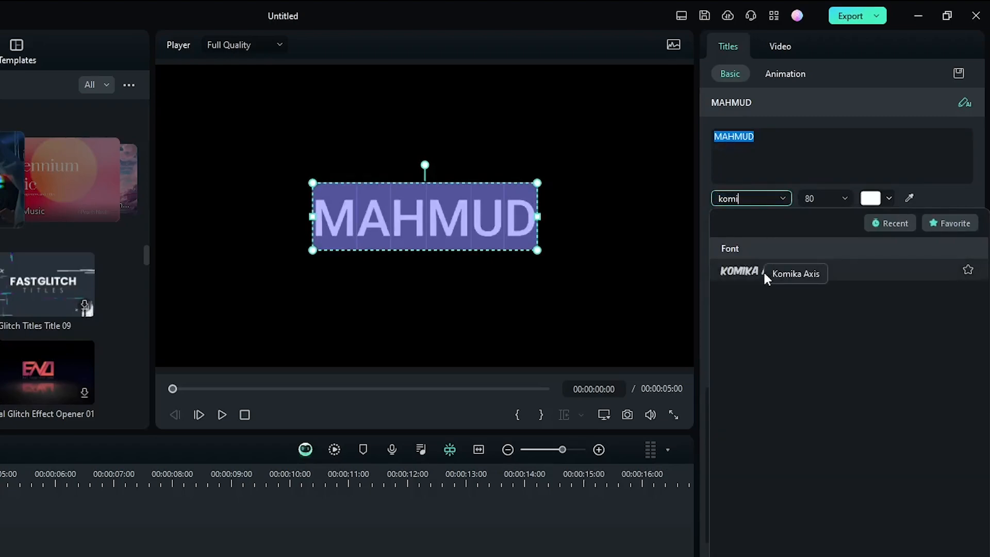
pyautogui.click(794, 273)
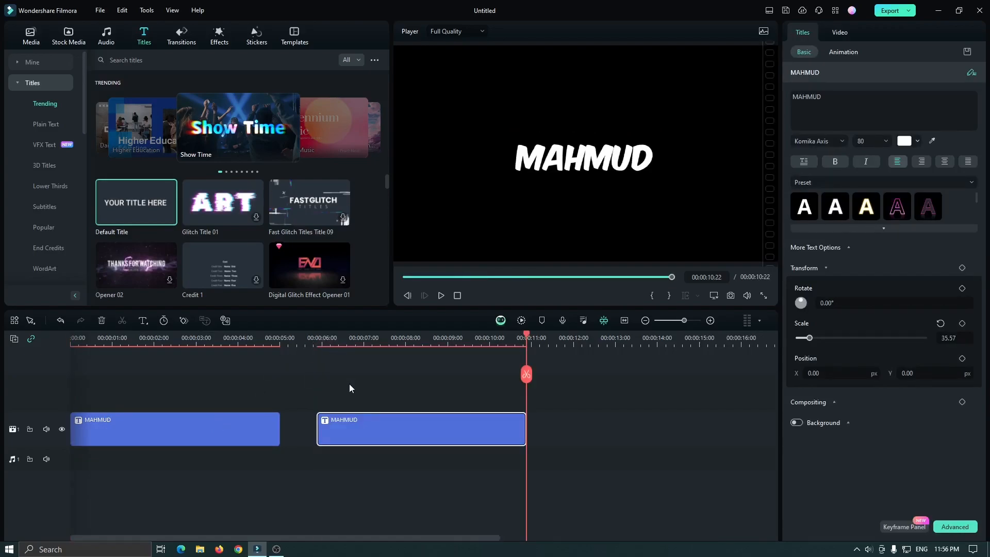
# Colour the second MAHMUD title clip red, leaving the first one white.
pyautogui.click(381, 337)
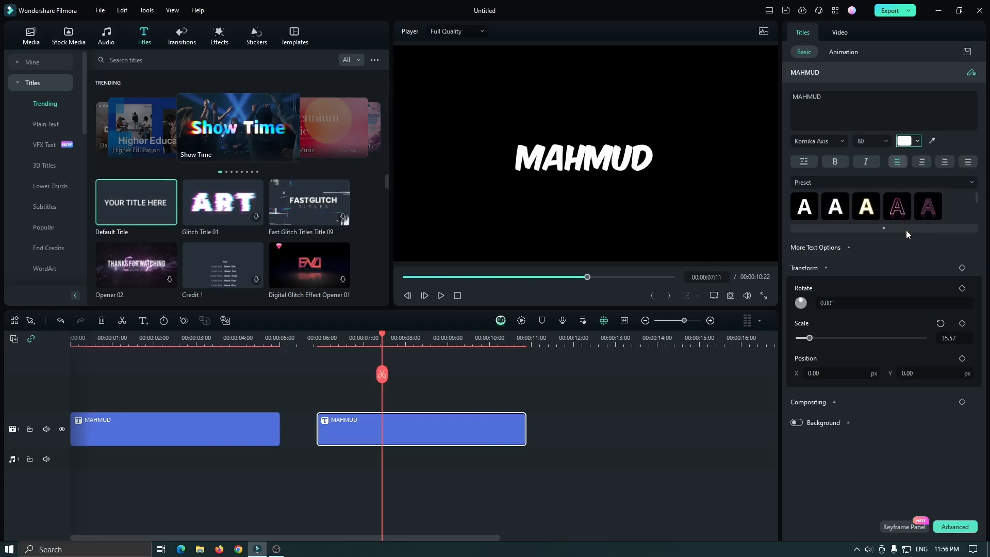
pyautogui.click(904, 140)
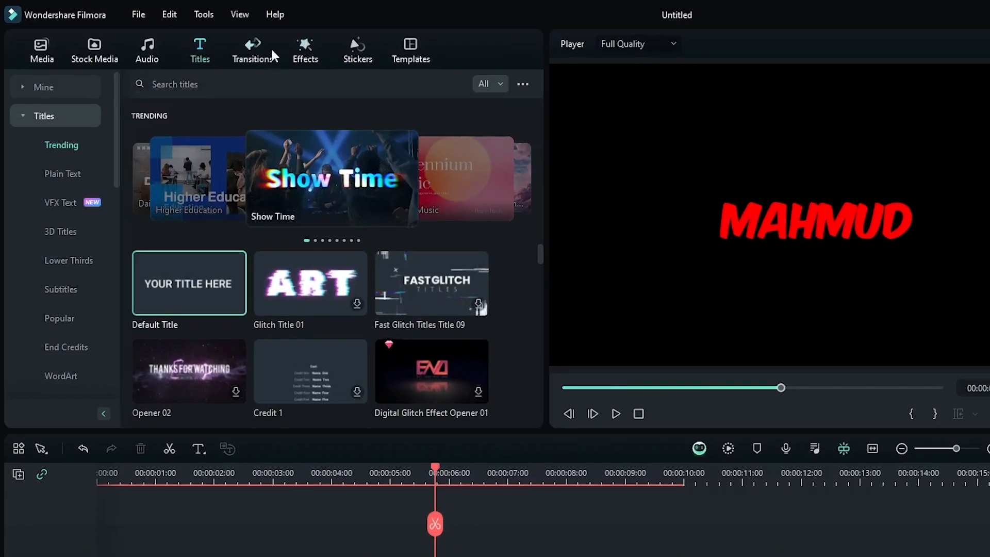
# Add a Dissolve transition between the white and red titles and play the blend back.
pyautogui.click(253, 49)
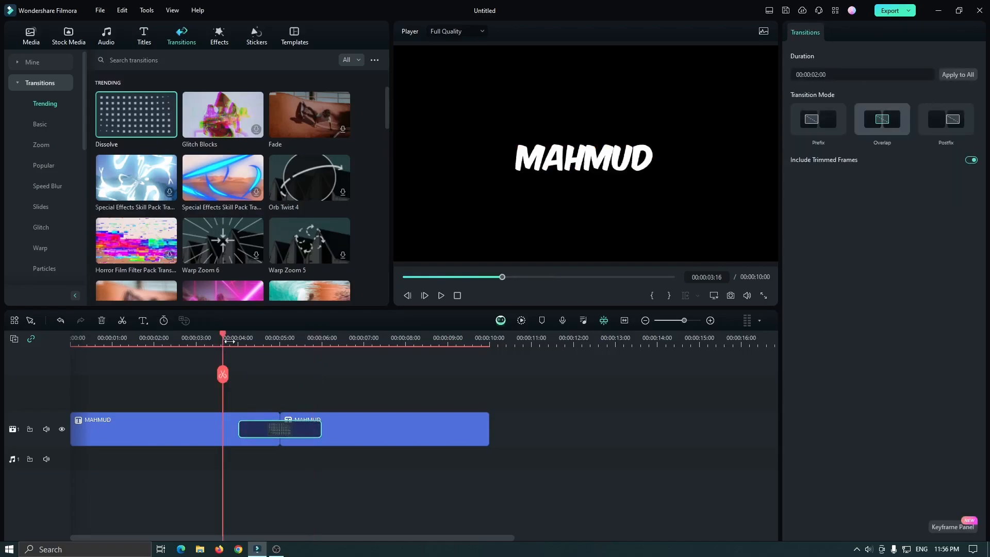
pyautogui.click(441, 296)
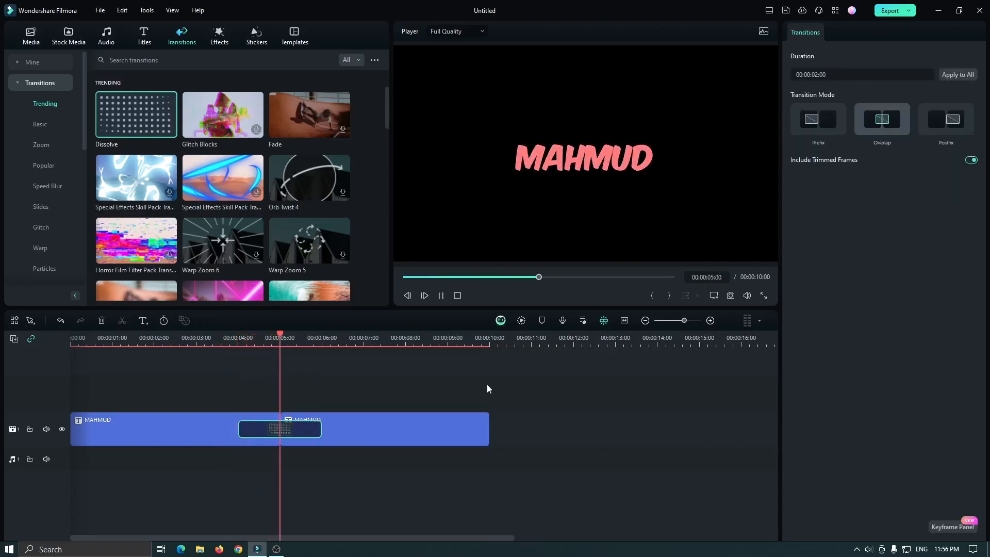
pyautogui.click(217, 337)
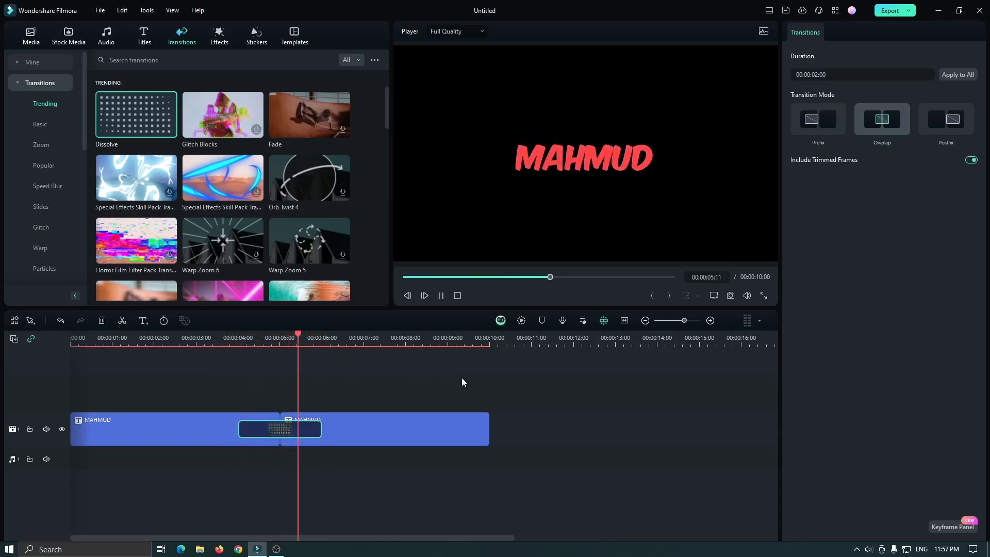
pyautogui.click(160, 429)
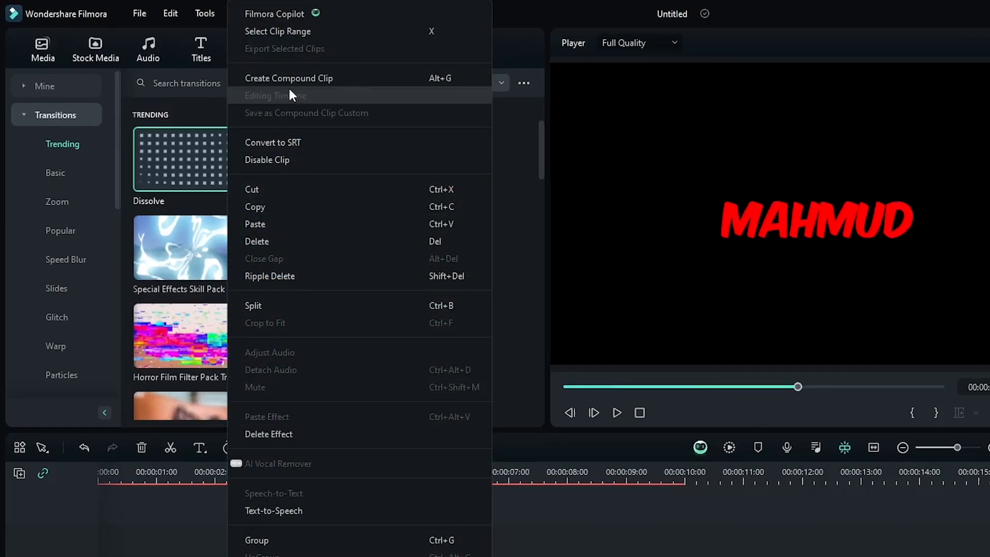
# Create a compound clip named Zoom from both titles and their dissolve.
pyautogui.click(289, 77)
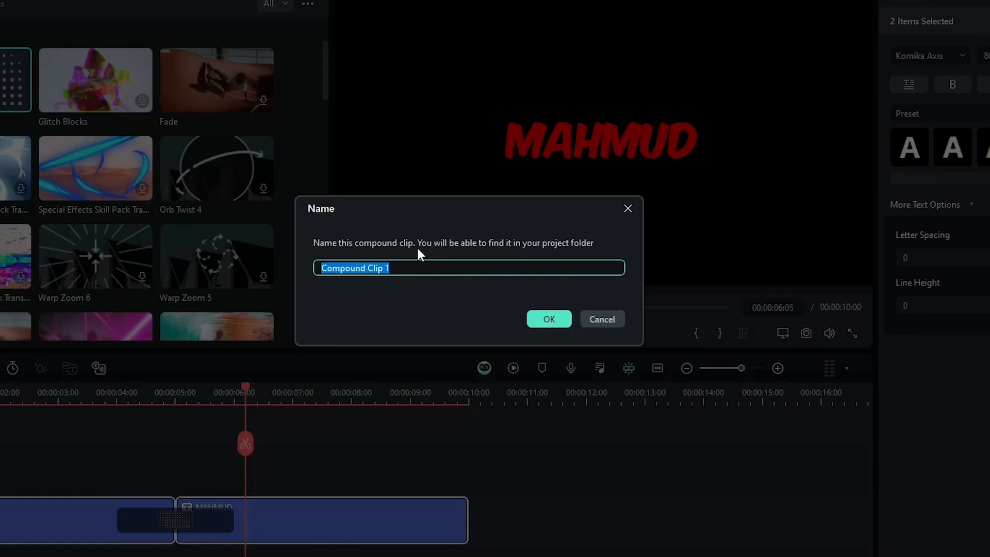
pyautogui.click(548, 319)
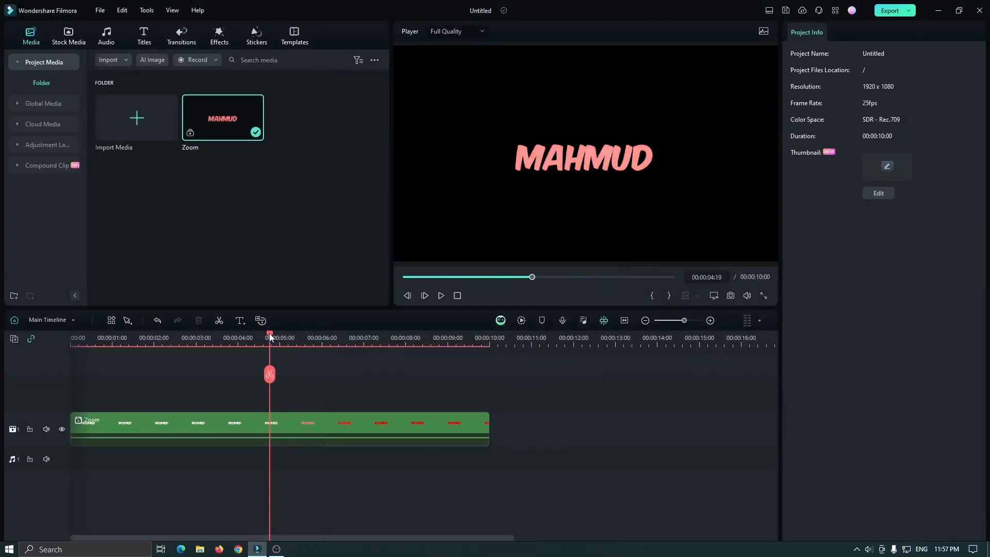
pyautogui.click(210, 337)
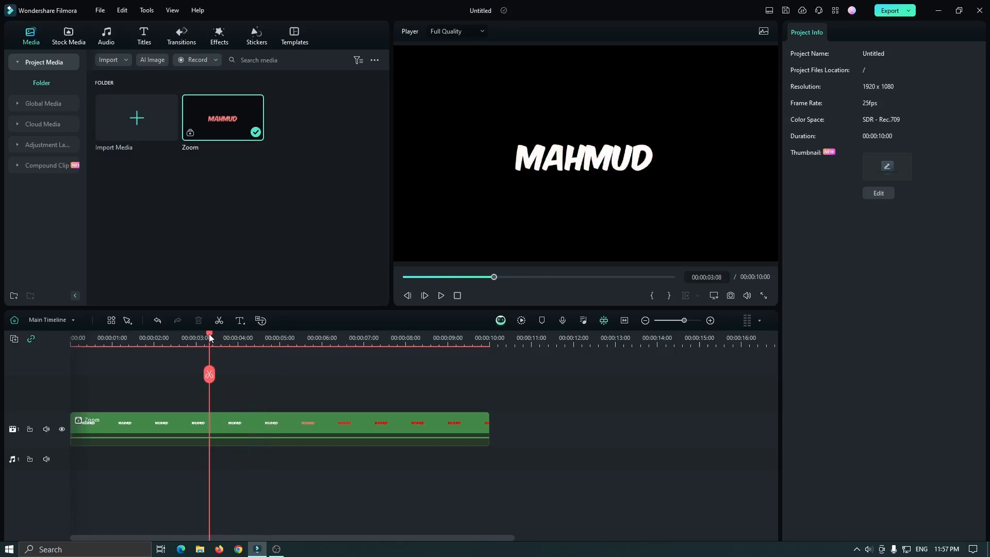
# Keyframe the Zoom clip's scale at 100% near 3:08 and 120% near 6:05.
pyautogui.click(253, 428)
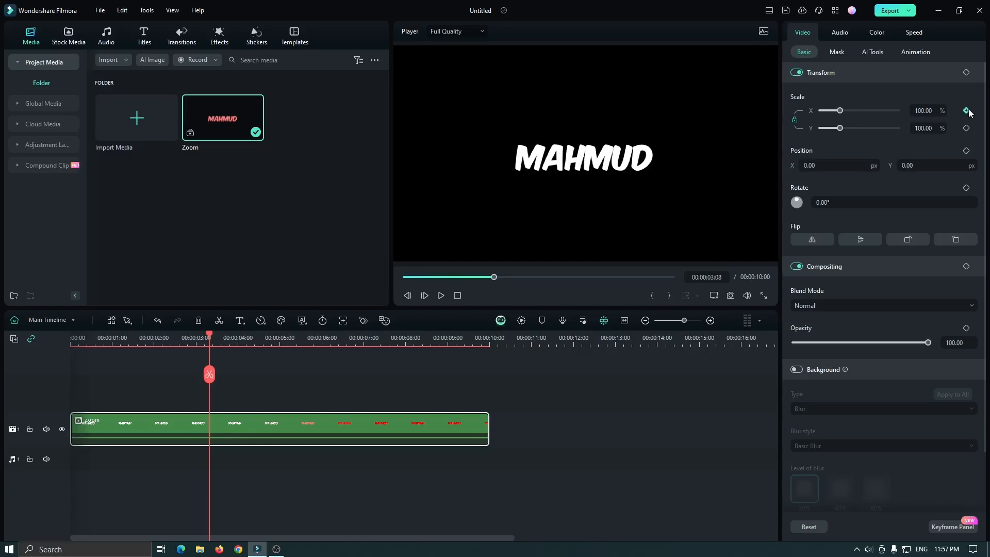
pyautogui.click(965, 110)
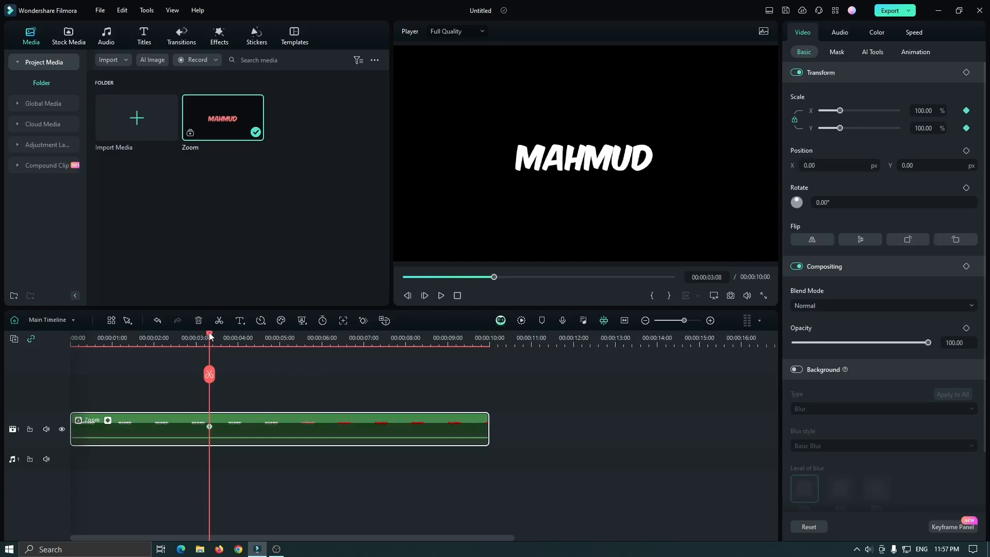
pyautogui.click(330, 335)
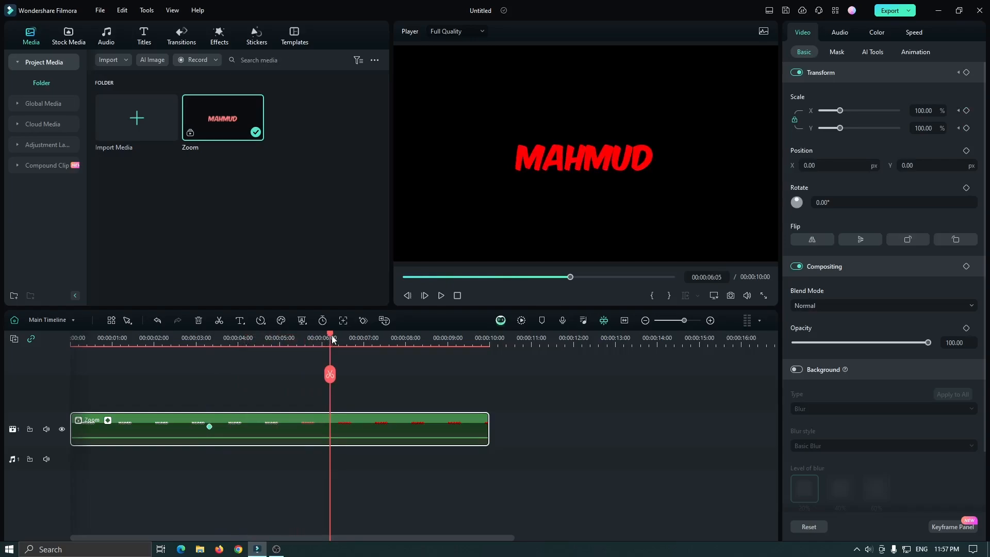
pyautogui.tripleClick(922, 129)
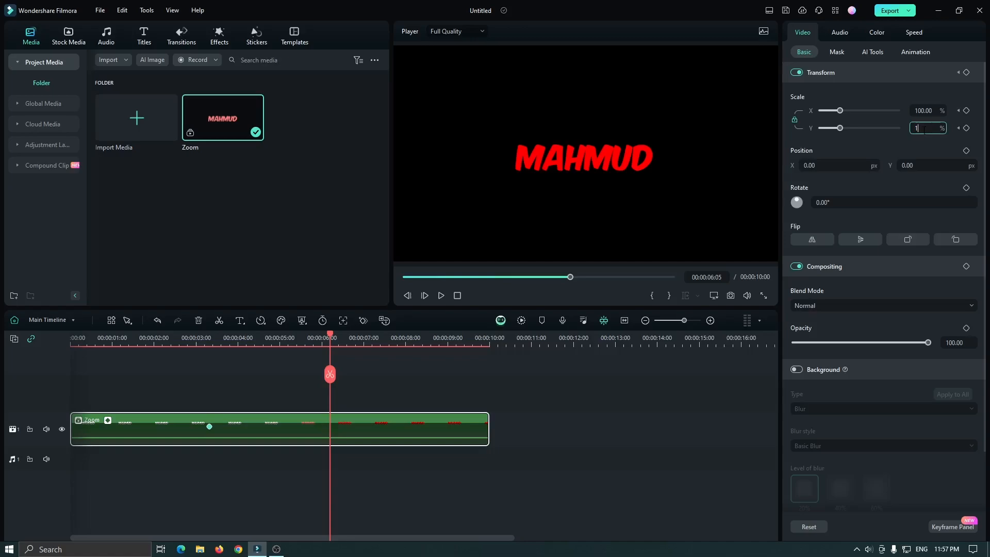
pyautogui.write('120.00')
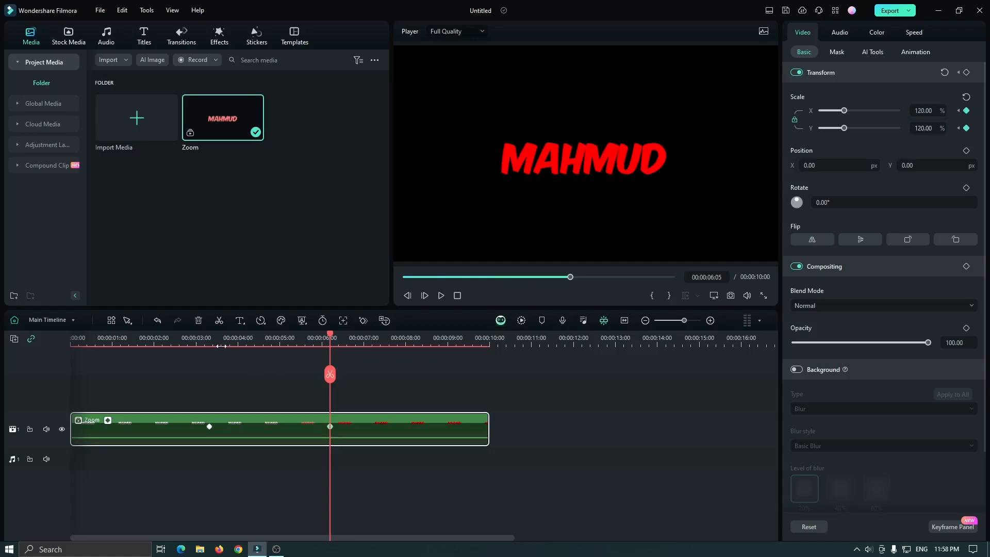
# Inside the Zoom compound clip, cut the two titles to about two seconds total, then return to Main Timeline.
pyautogui.click(440, 295)
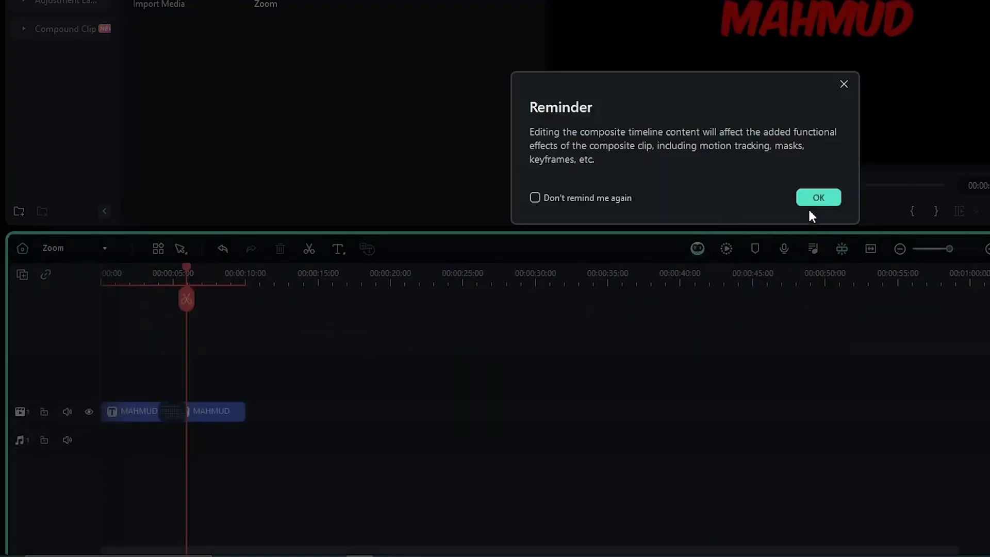
pyautogui.click(818, 197)
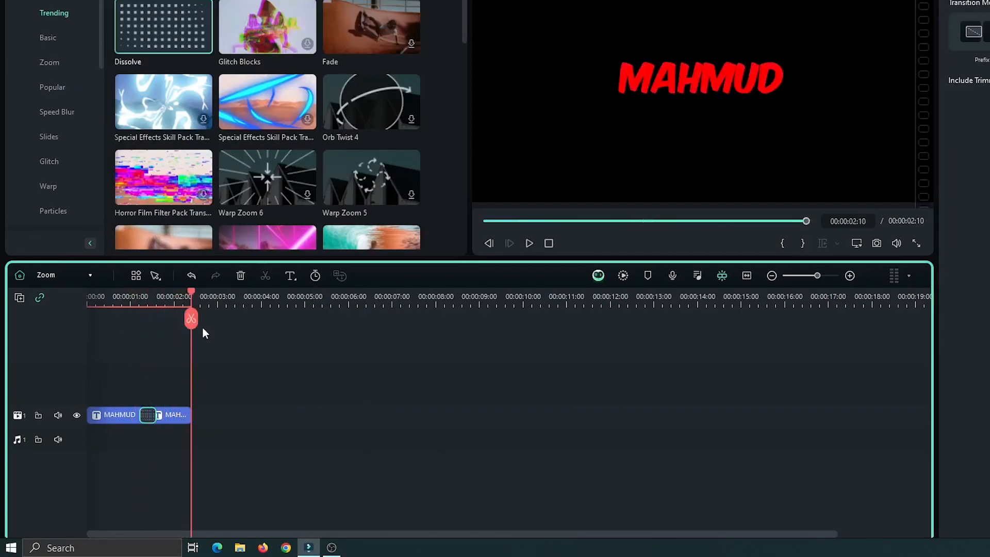
pyautogui.click(529, 243)
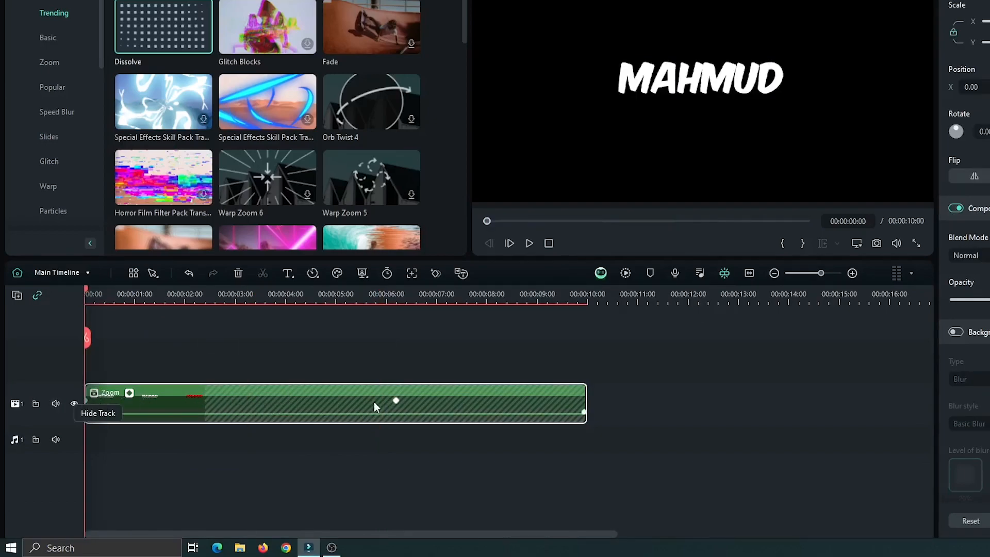
# Trim the Zoom clip's right edge so it ends at its two-second content.
pyautogui.click(396, 293)
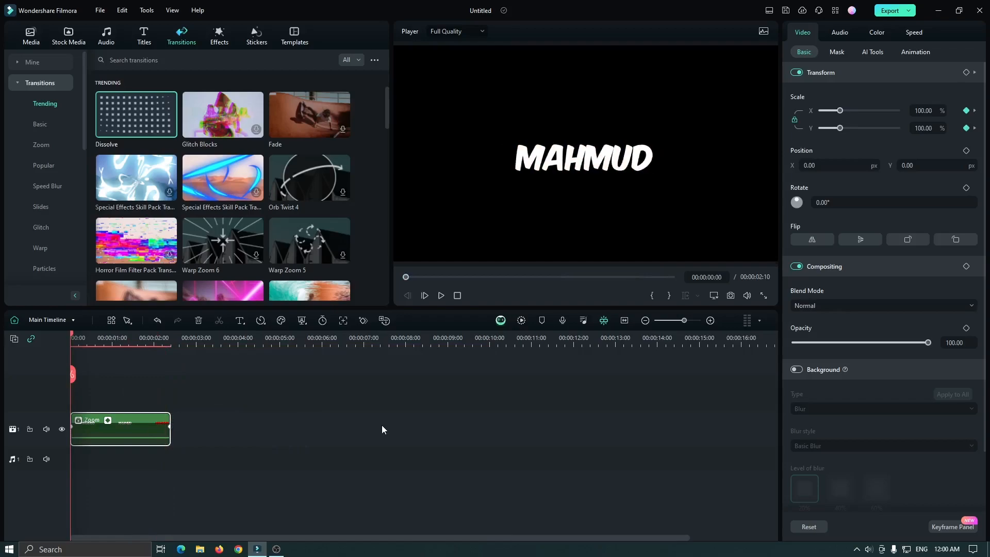
pyautogui.click(440, 296)
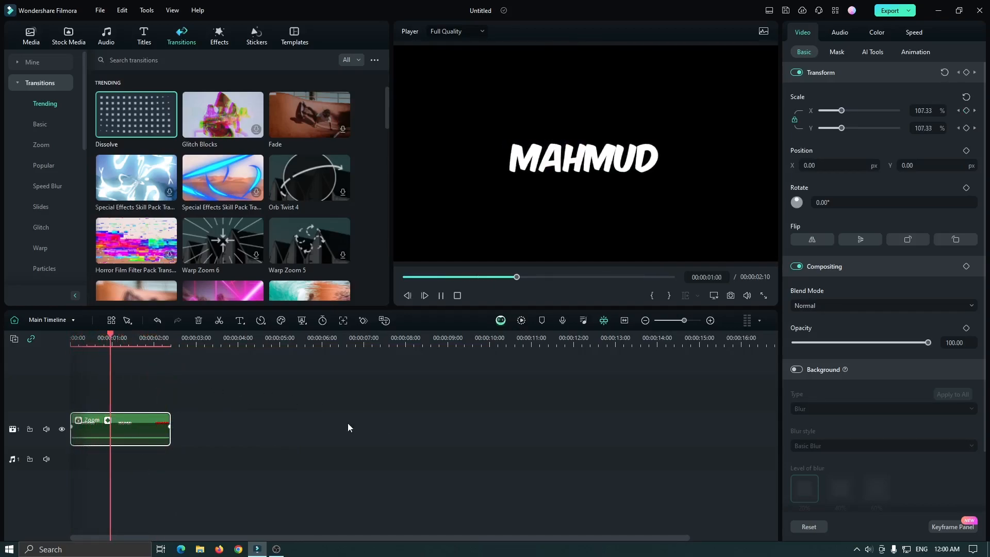
pyautogui.click(440, 295)
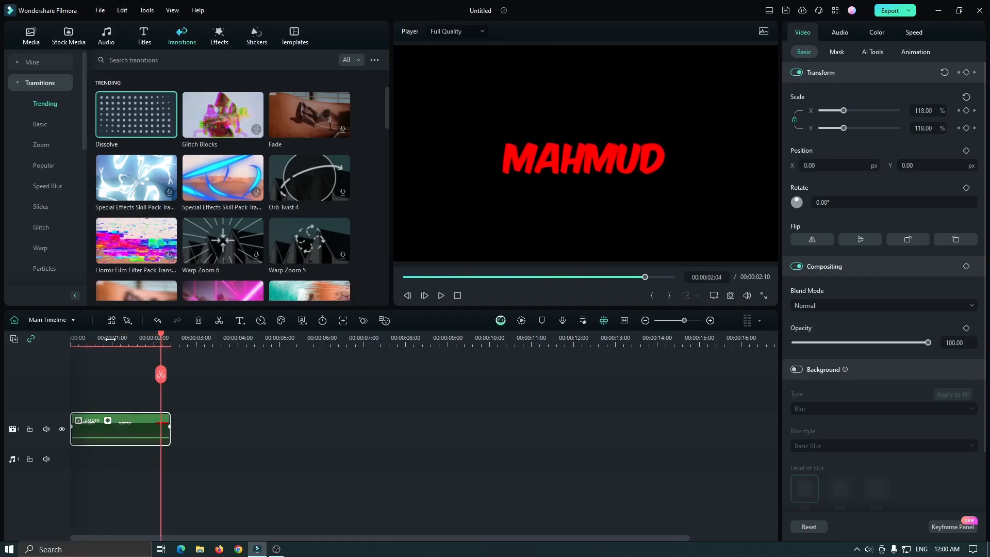
pyautogui.click(440, 295)
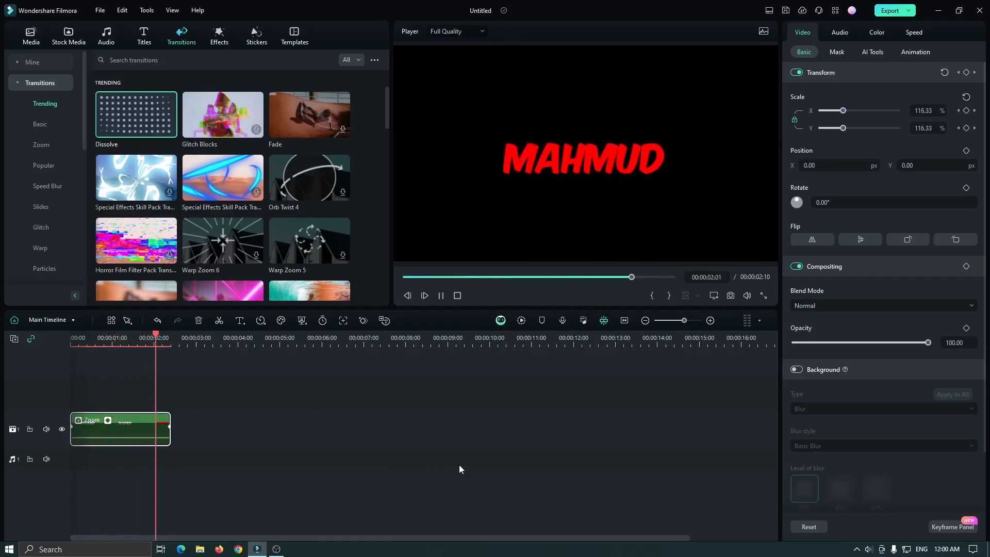
pyautogui.click(425, 295)
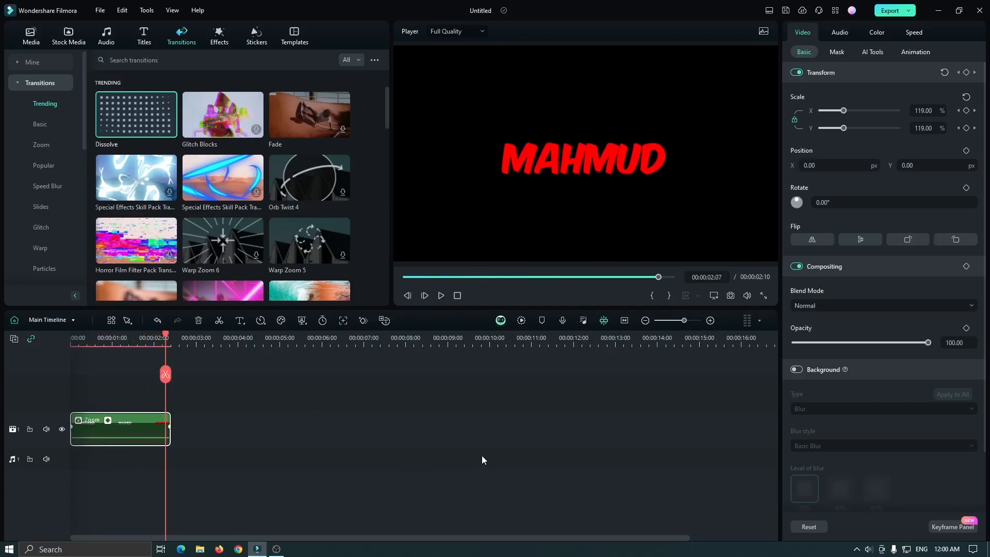